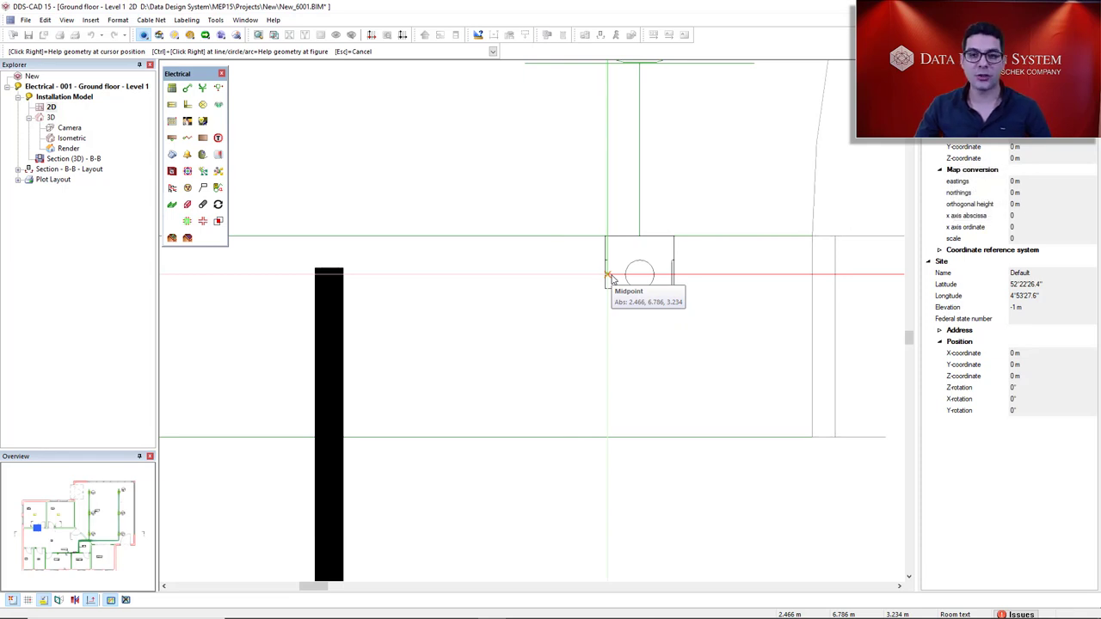
- Drop the conduit vertically from the junction box to Absolute Z 0 (Delta down 3.234 m)
right_click(609, 277)
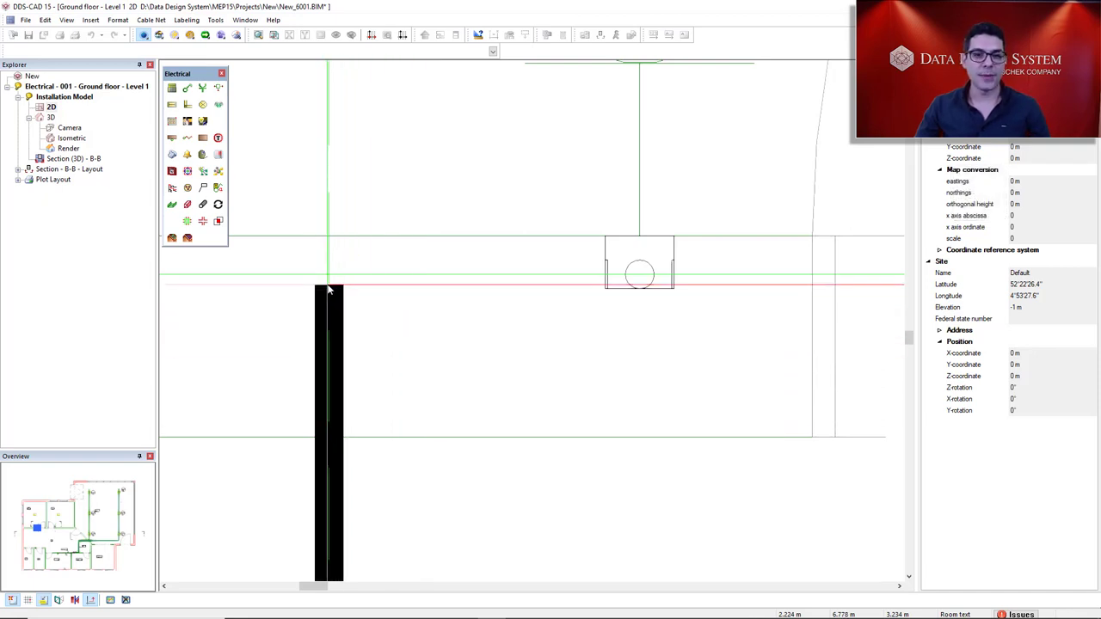
mouse_move(328, 276)
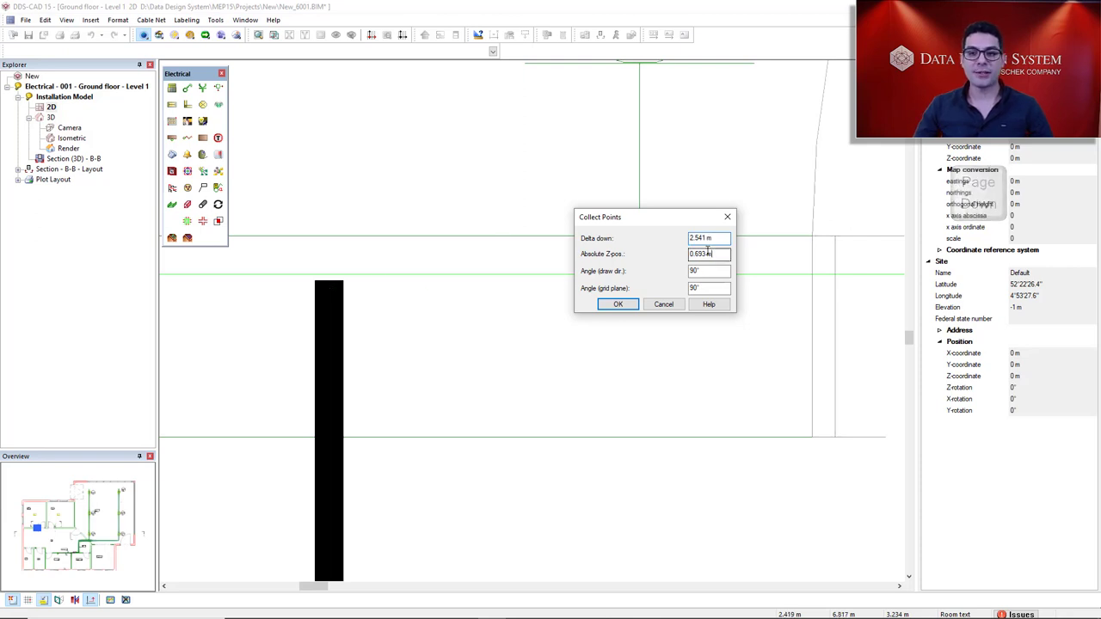
left_click(709, 255)
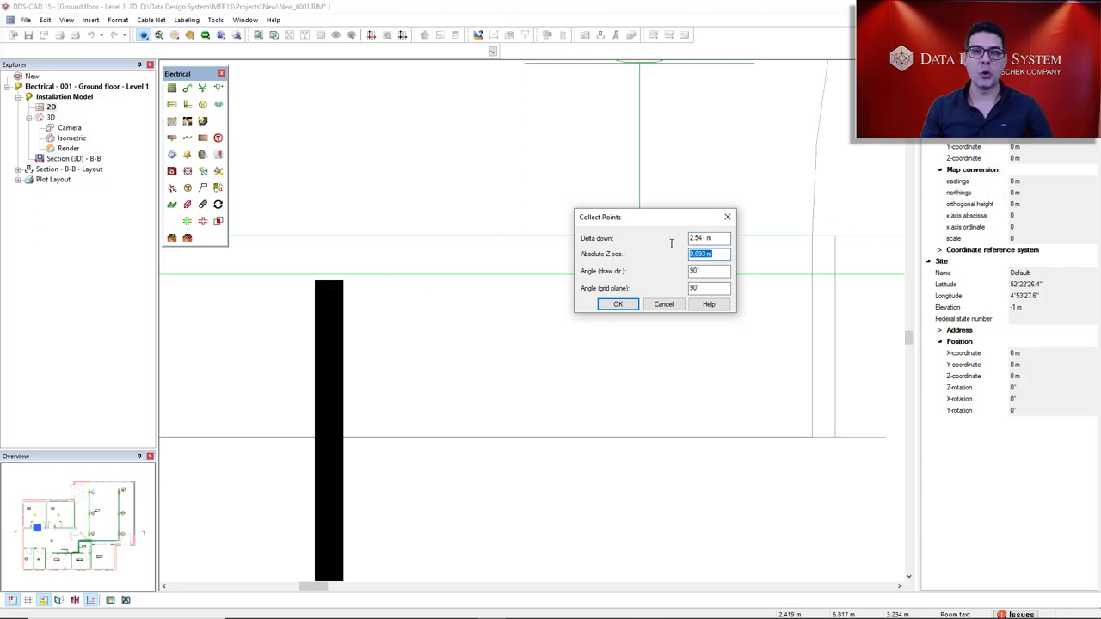
type("1")
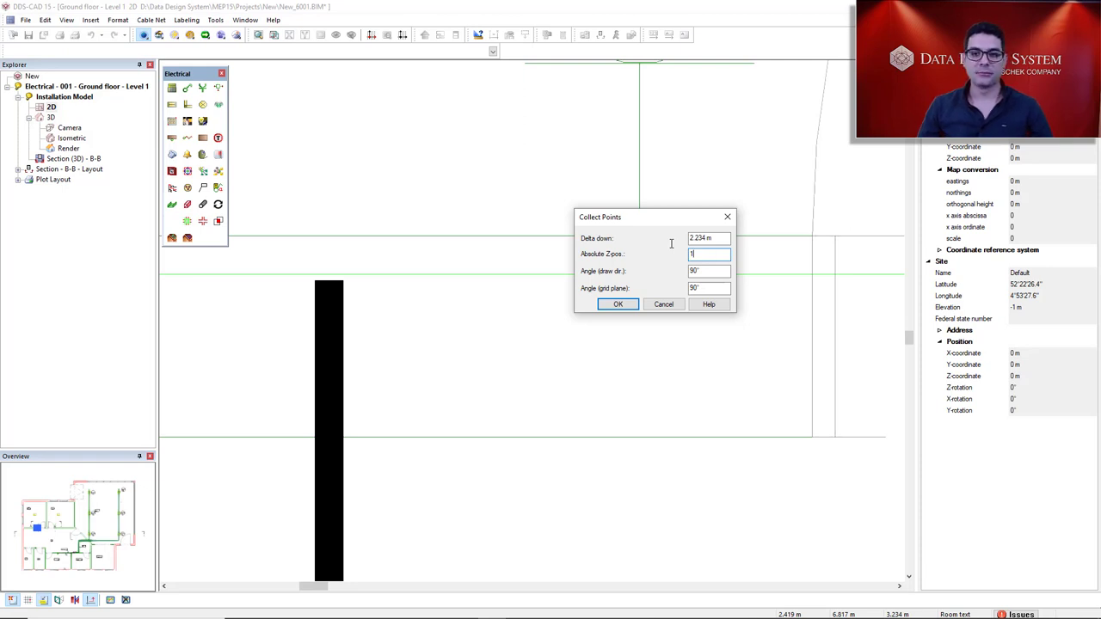
left_click(617, 303)
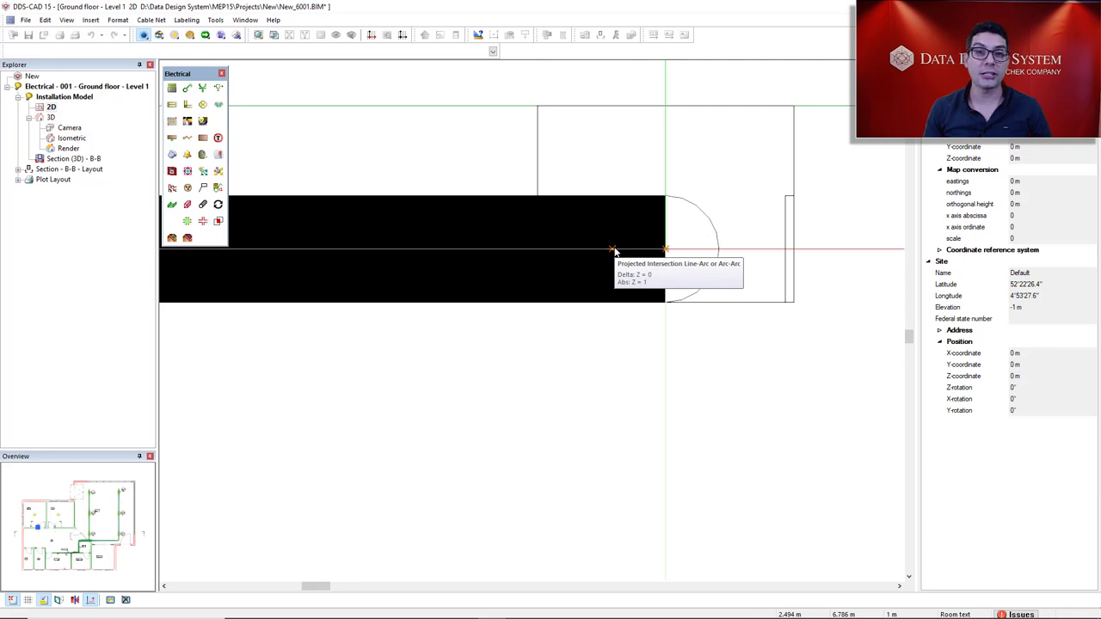
- Add a 45° bend descending 0.27 m to Absolute Z 0.73 m via Collect Points
key("shift+pagedown")
type("45")
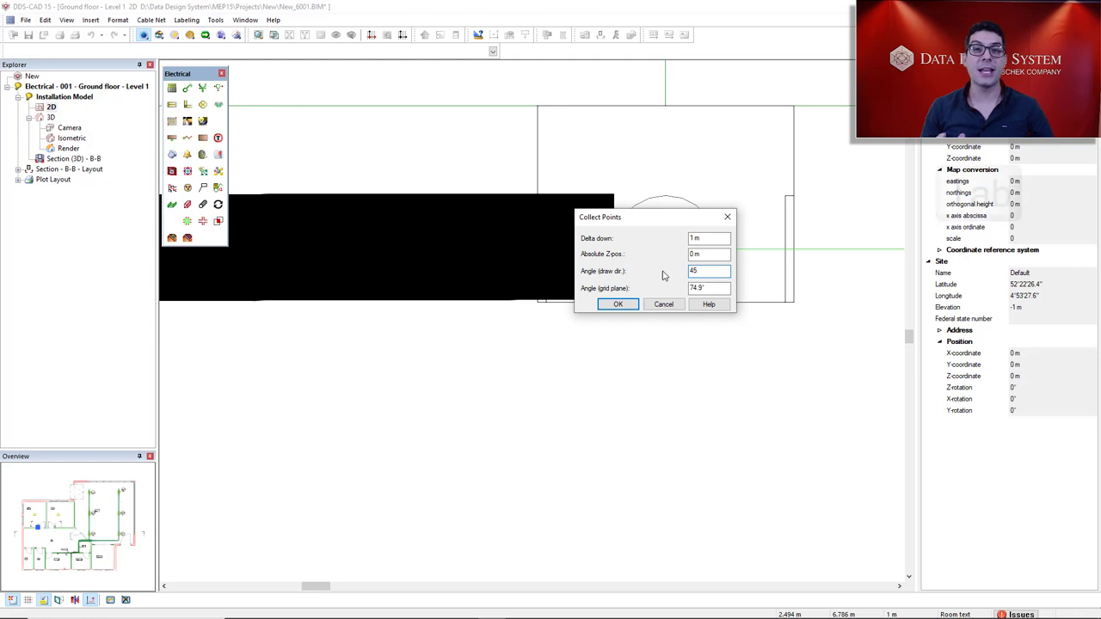
key("Tab")
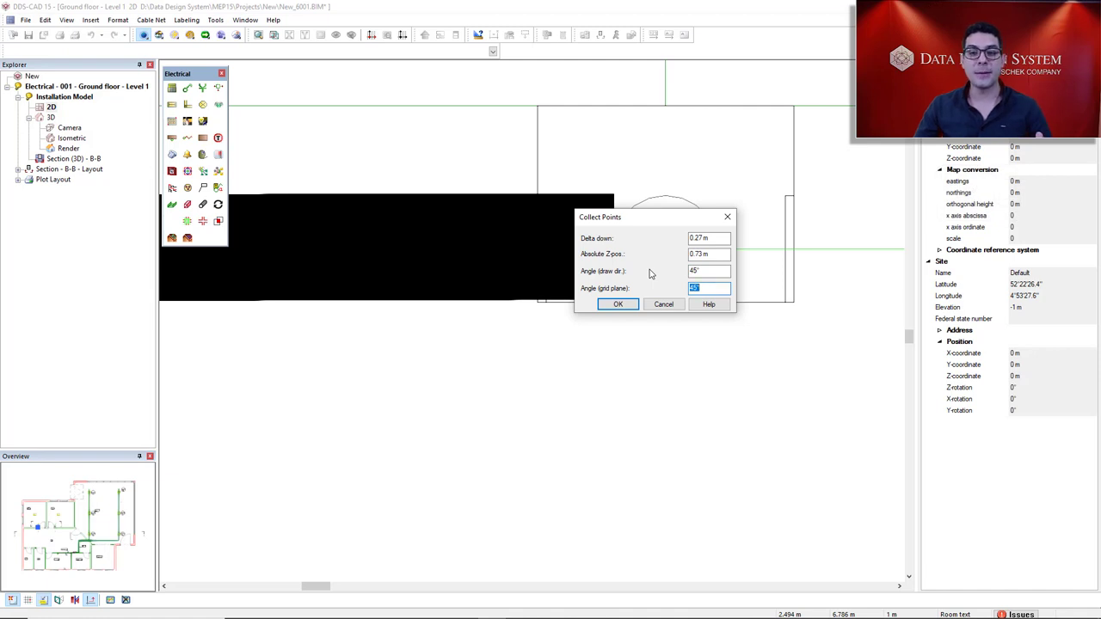
left_click(618, 304)
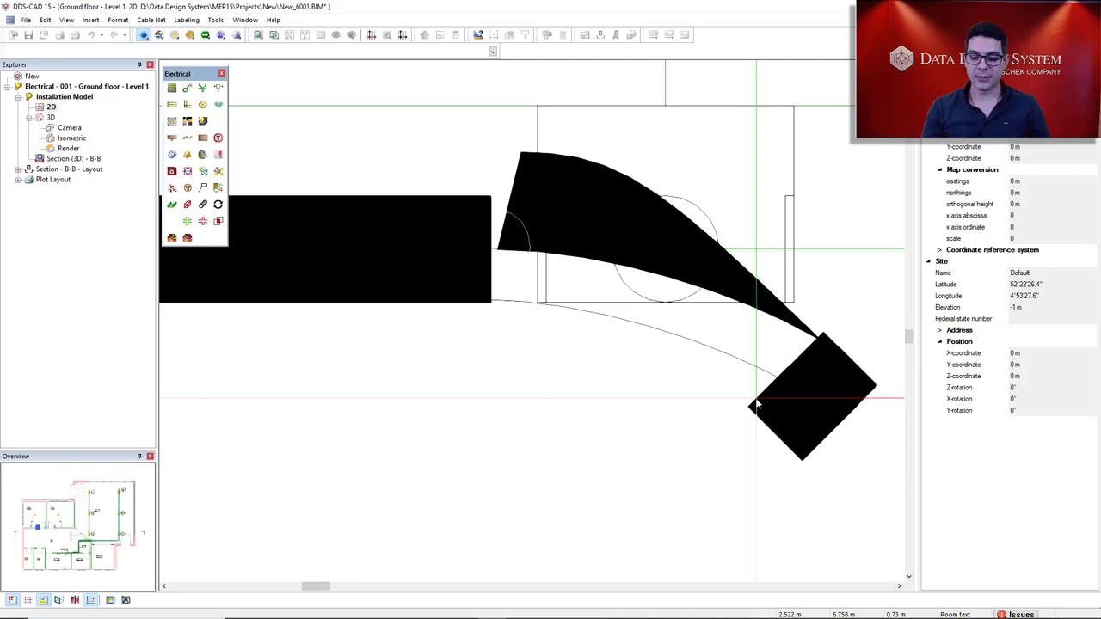
- Add a second 45° run with Delta down 0.23 m toward the cable junction box
key("pagedown")
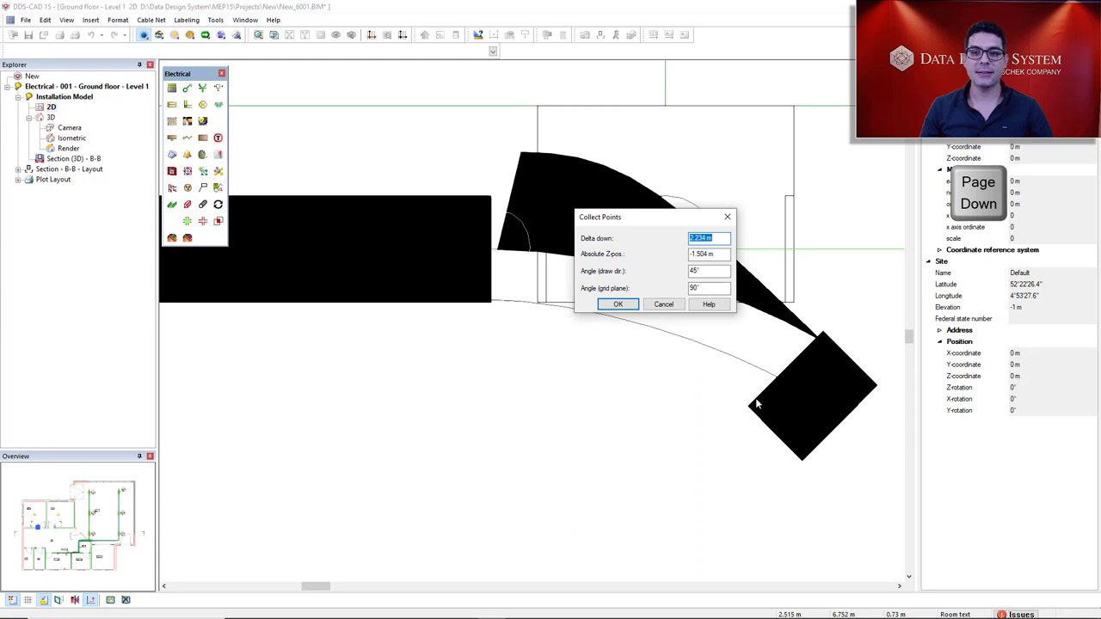
left_click(709, 254)
type("5")
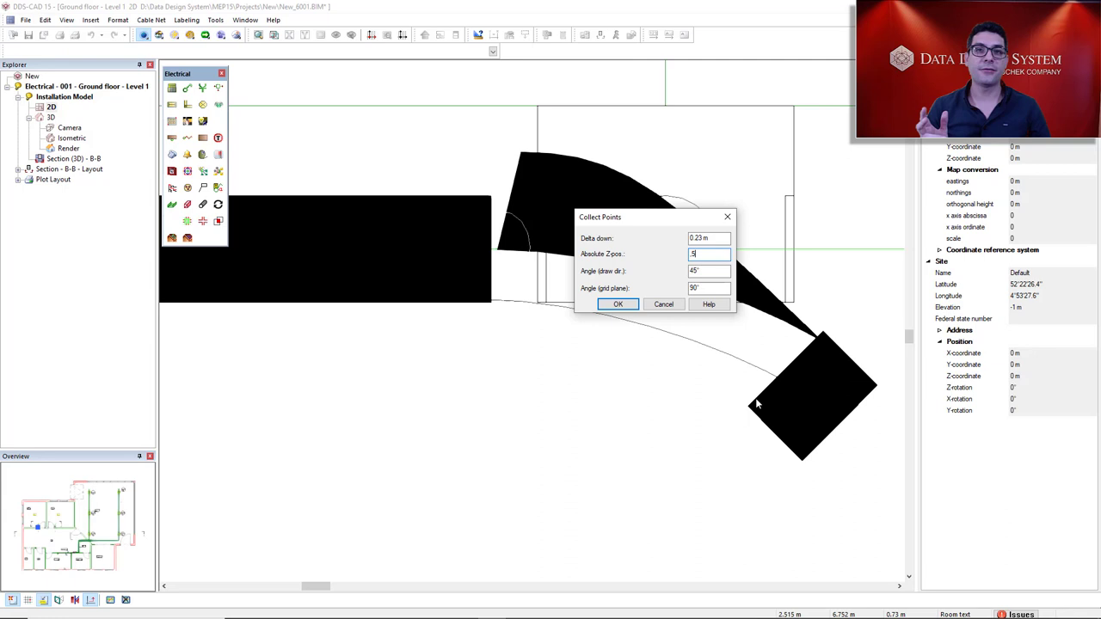
left_click(615, 305)
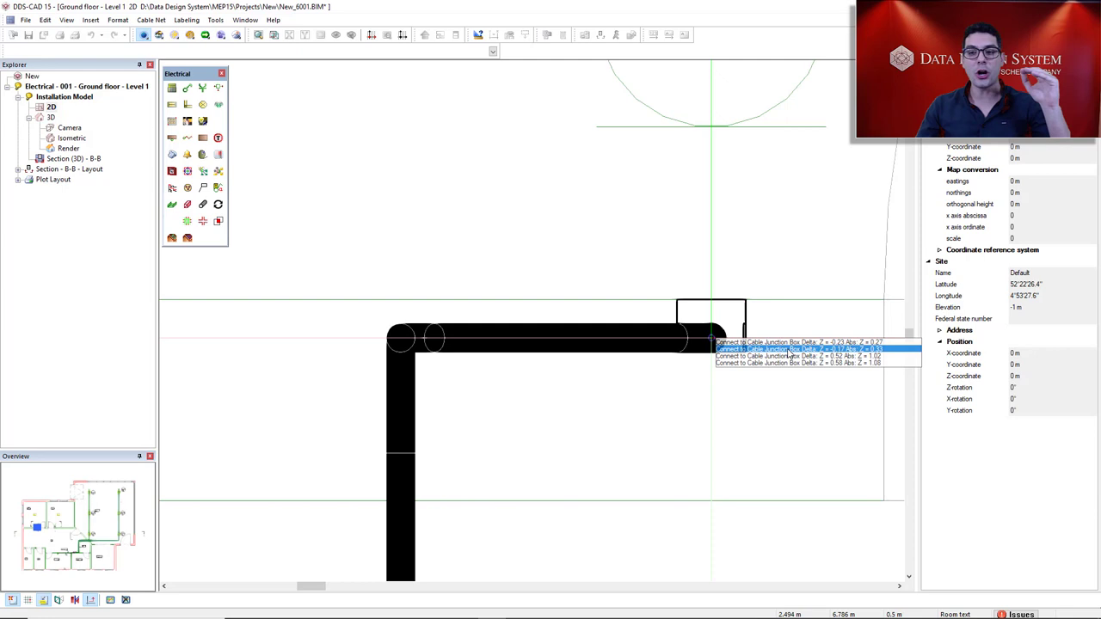
mouse_move(861, 354)
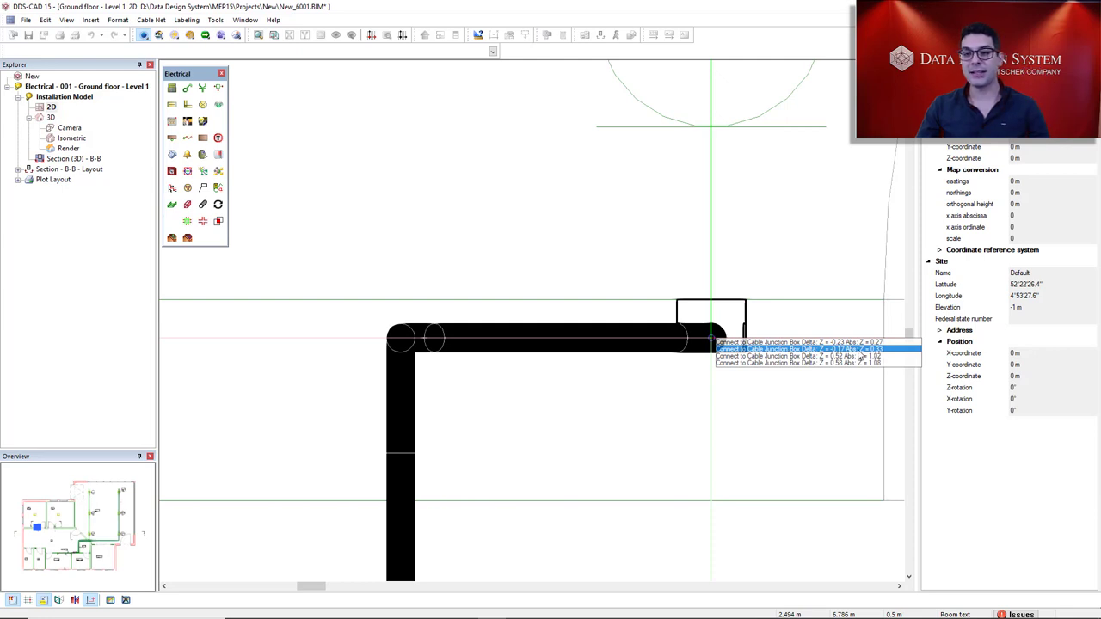
mouse_move(864, 352)
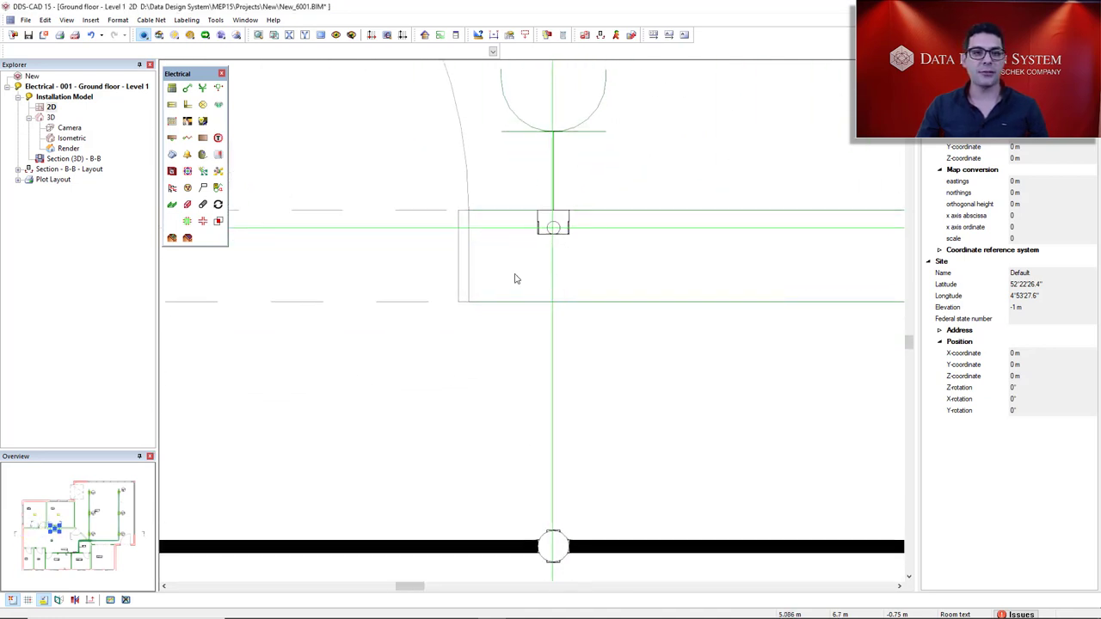
- Start a new Flow Path run, accepting the Conduit Embedded 25 mm flexible properties
left_click(203, 205)
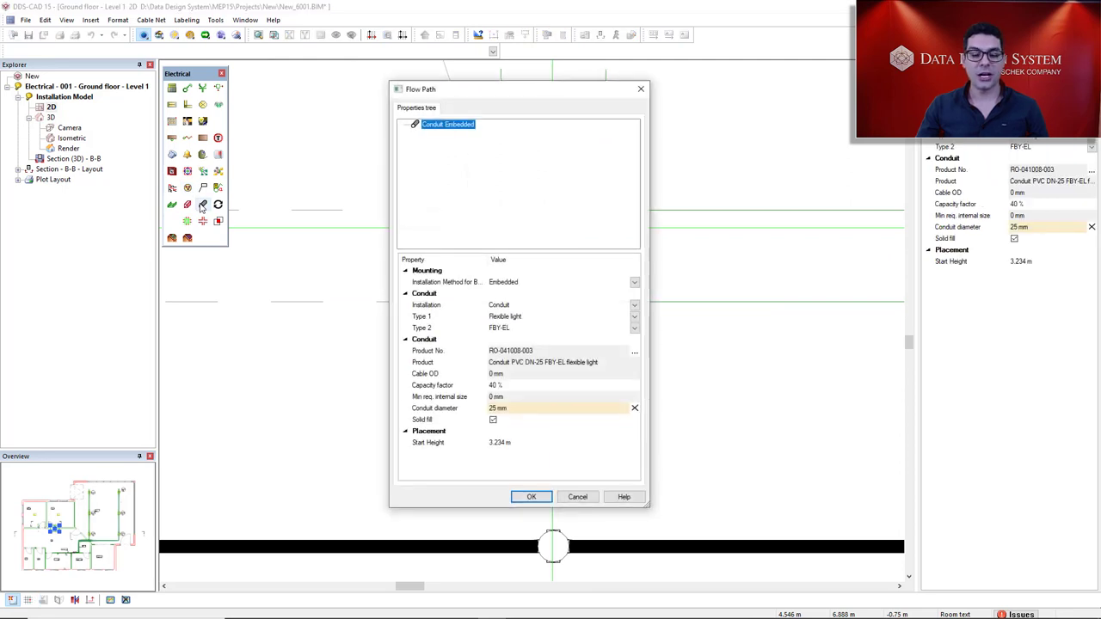
left_click(530, 496)
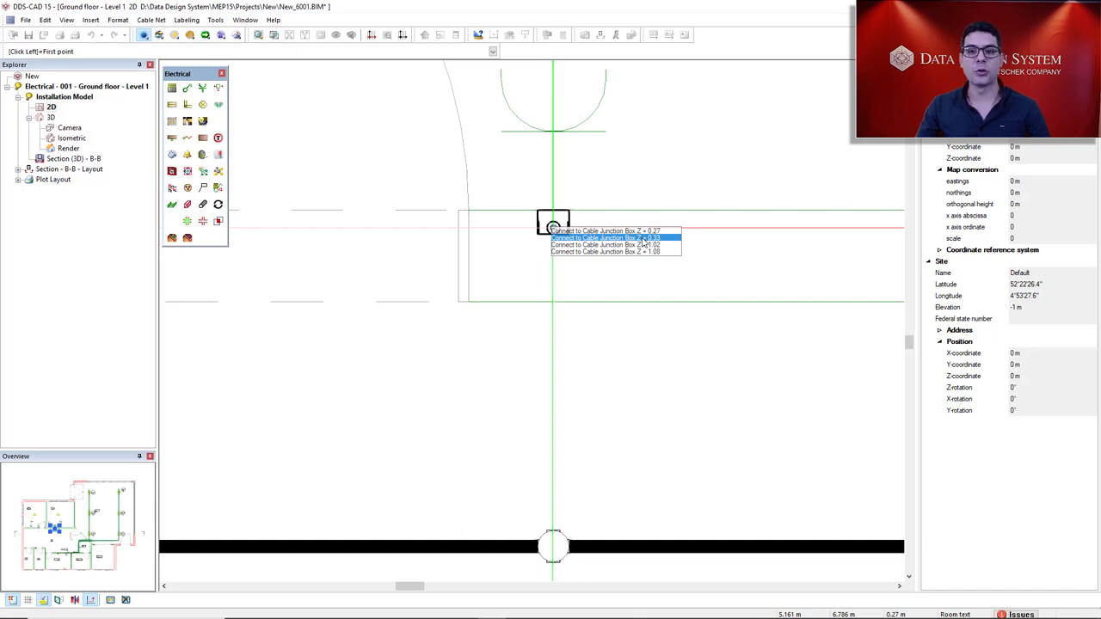
- Connect the conduit to the junction box and set its Absolute Zcoord to 0.5 m
left_click(605, 237)
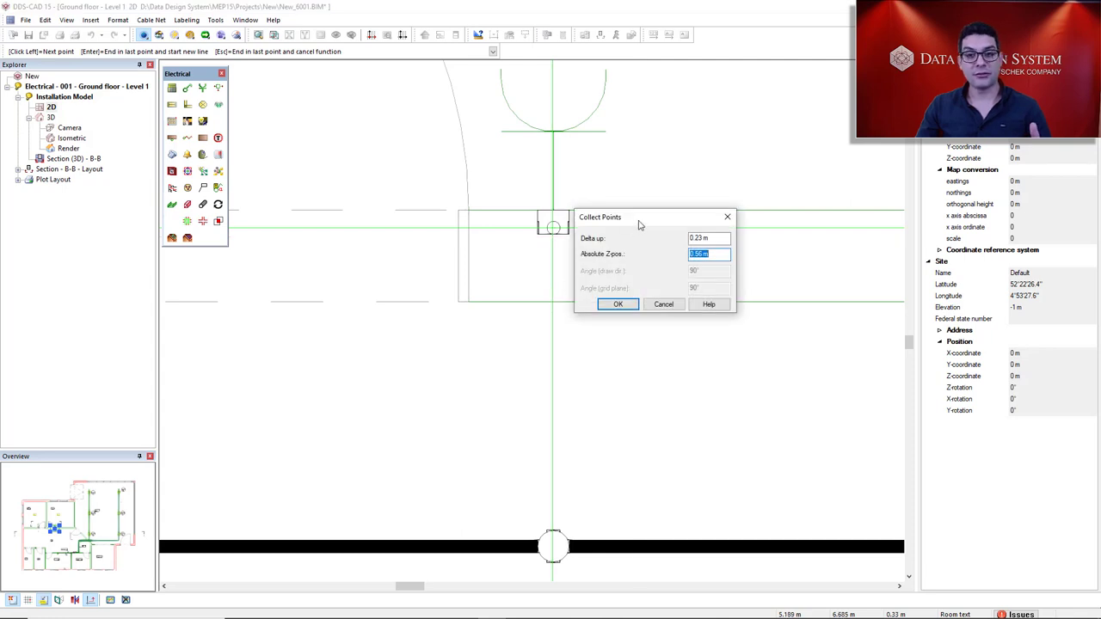
mouse_move(600, 237)
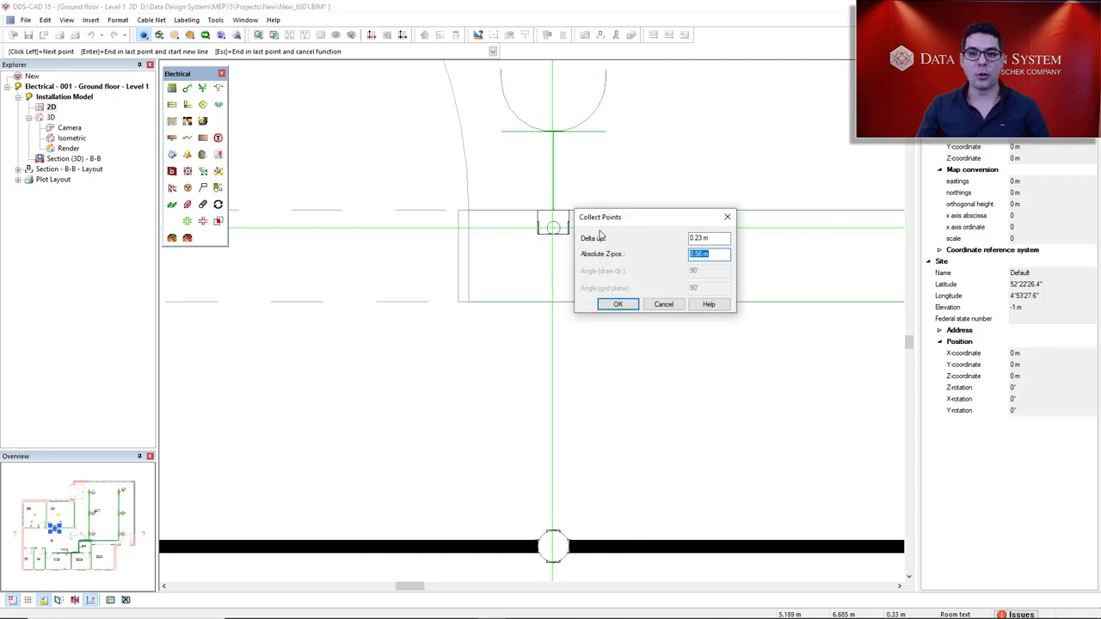
mouse_move(668, 255)
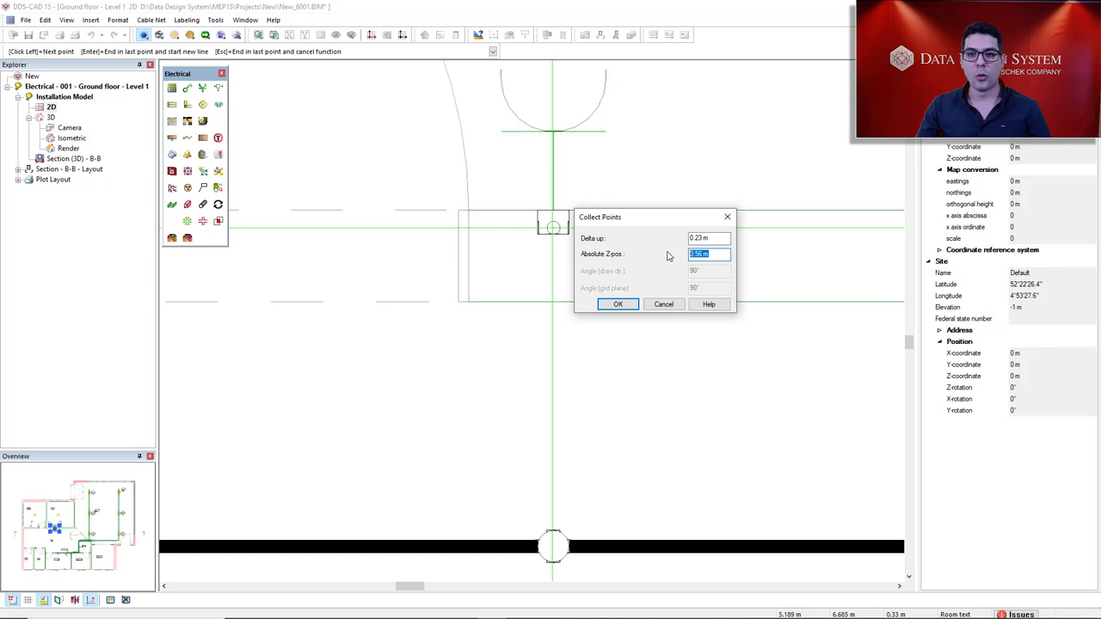
type(".5")
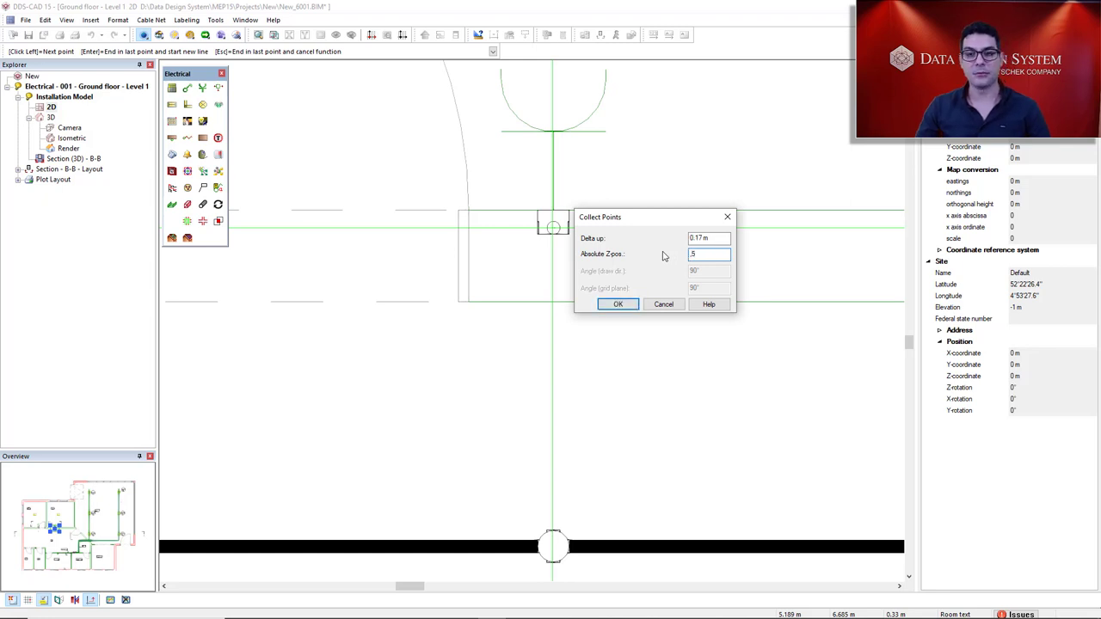
mouse_move(671, 286)
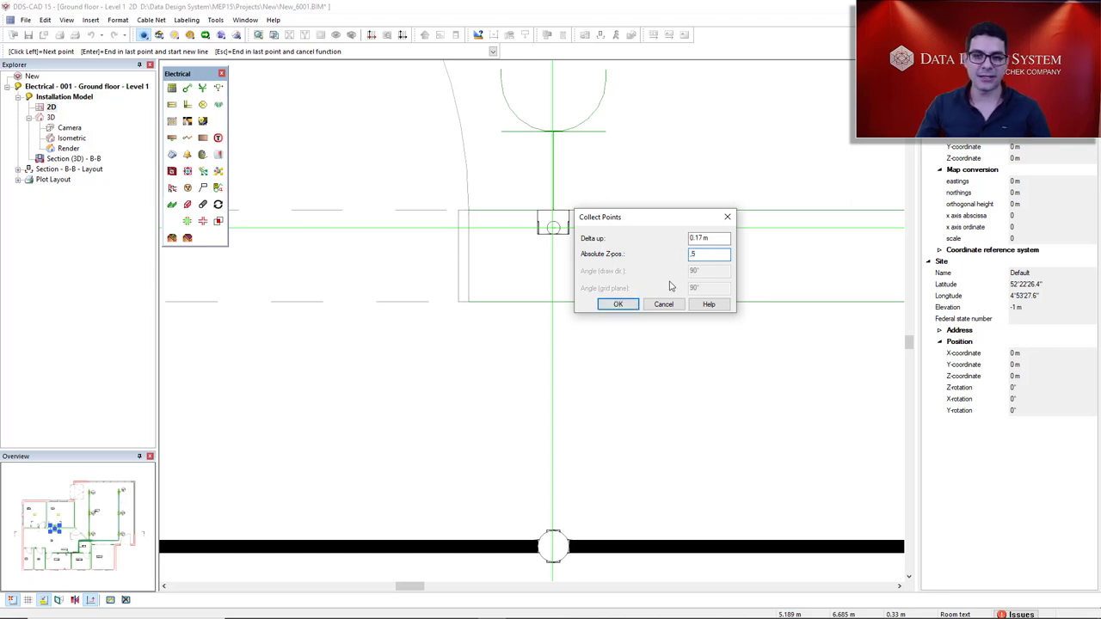
left_click(618, 303)
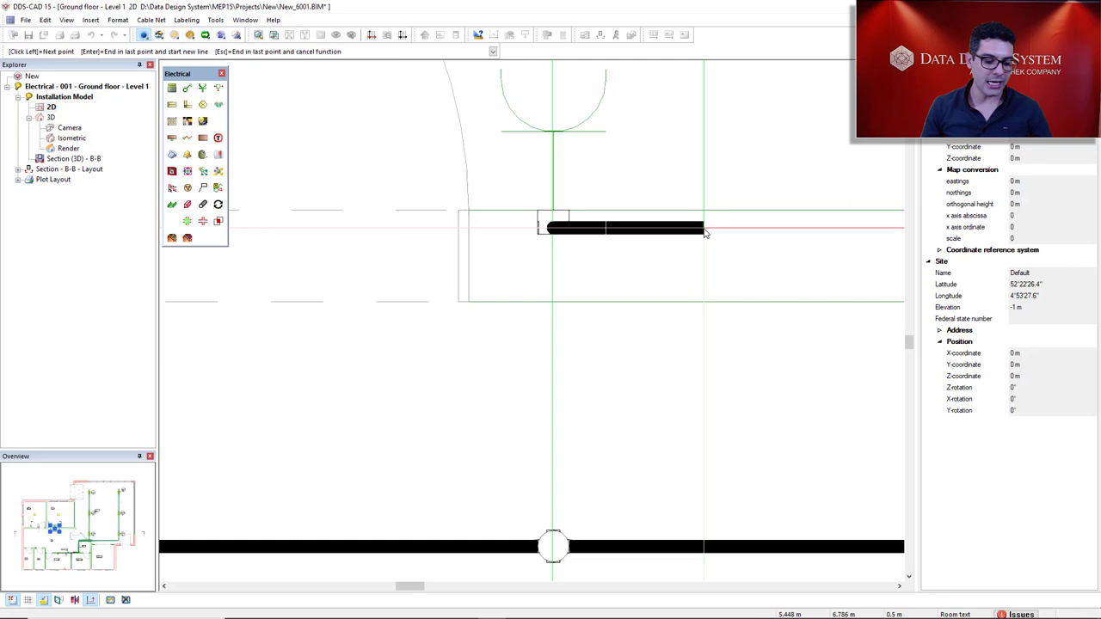
- Set the draw-direction and grid-plane angles to 45° for the next conduit point
key("Shift+PageUp")
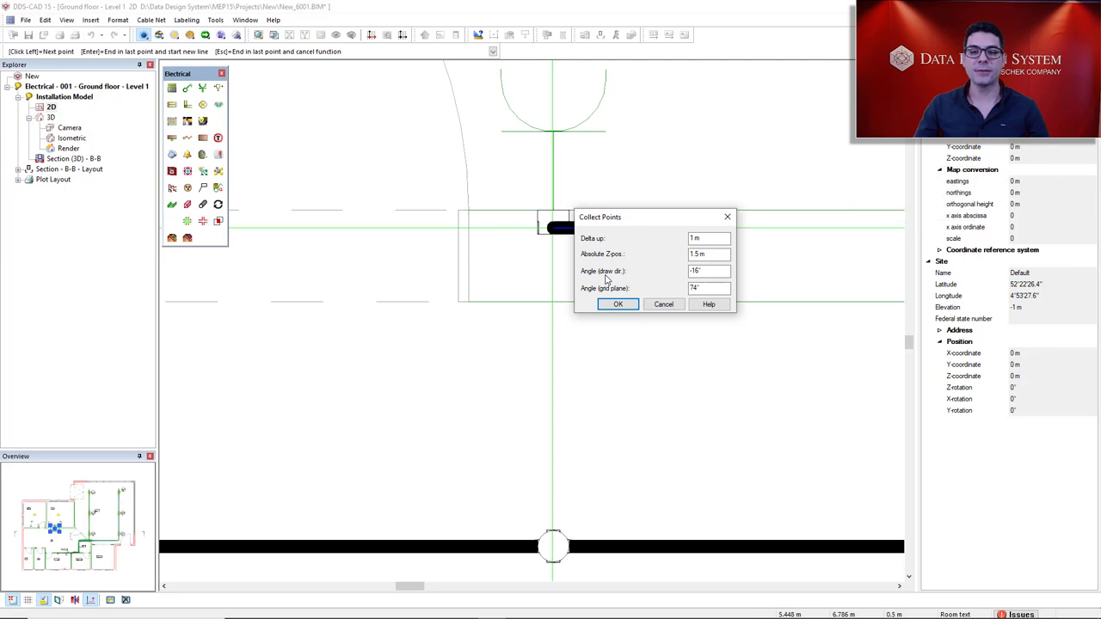
left_click(709, 272)
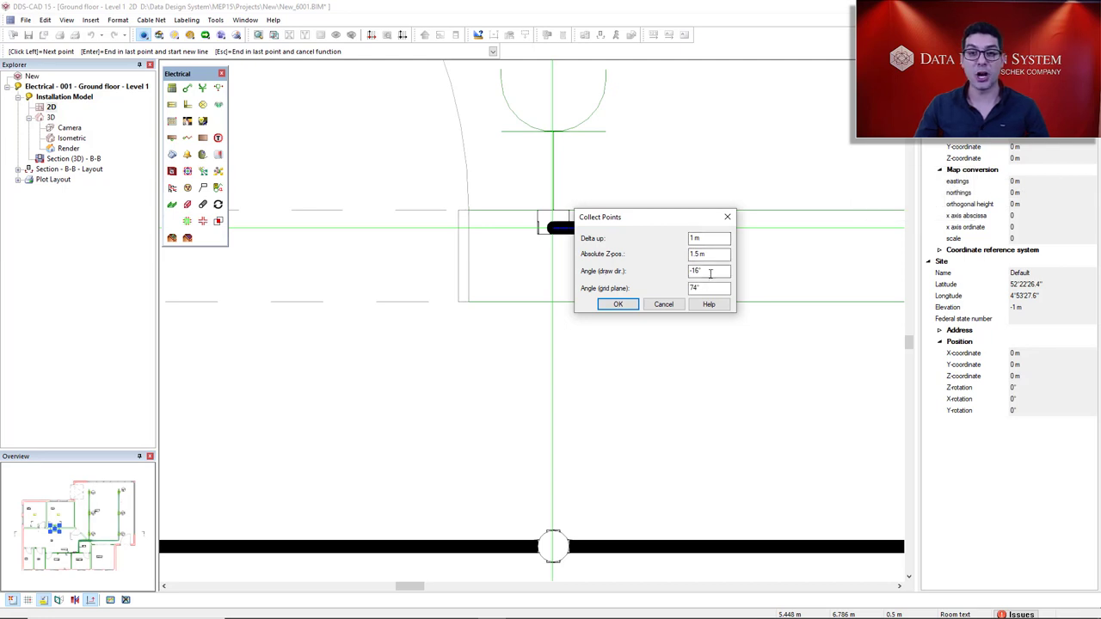
left_click(709, 271)
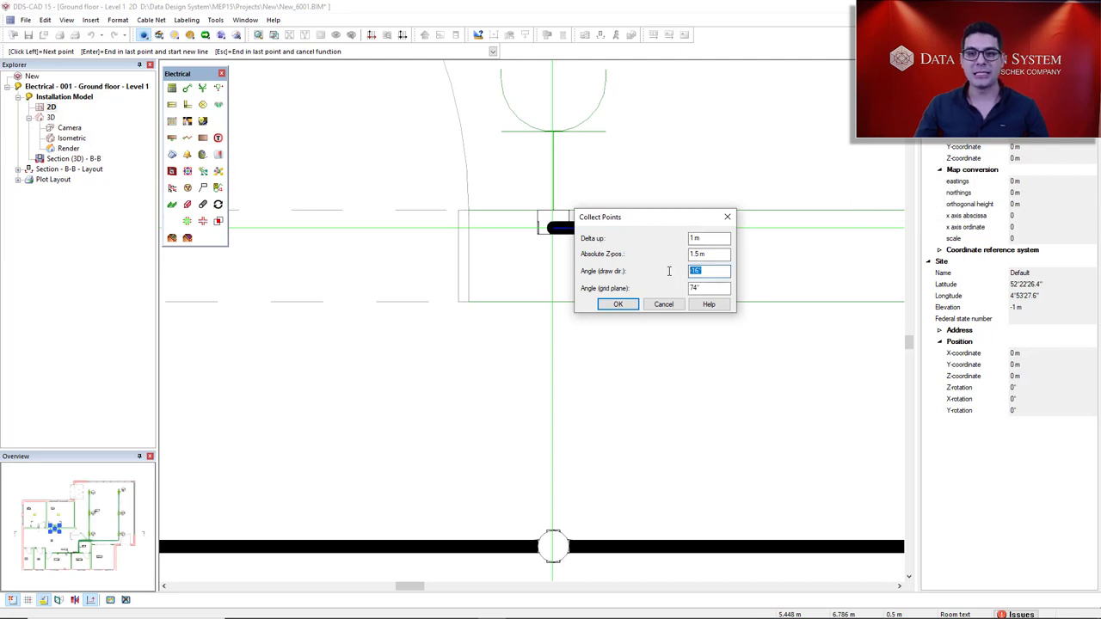
type("45")
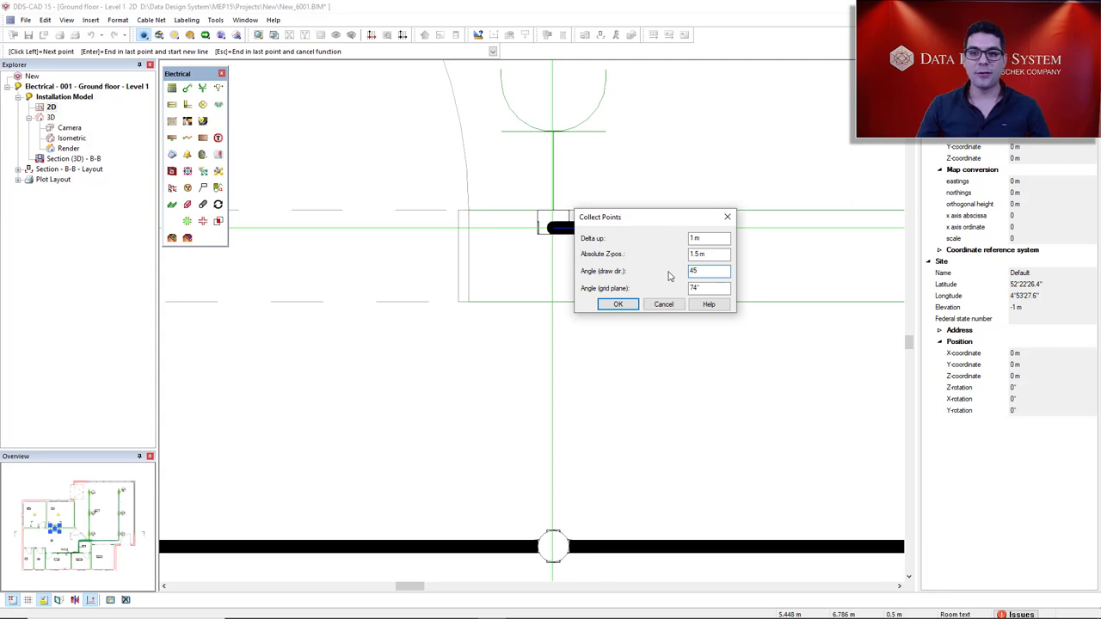
key("Tab")
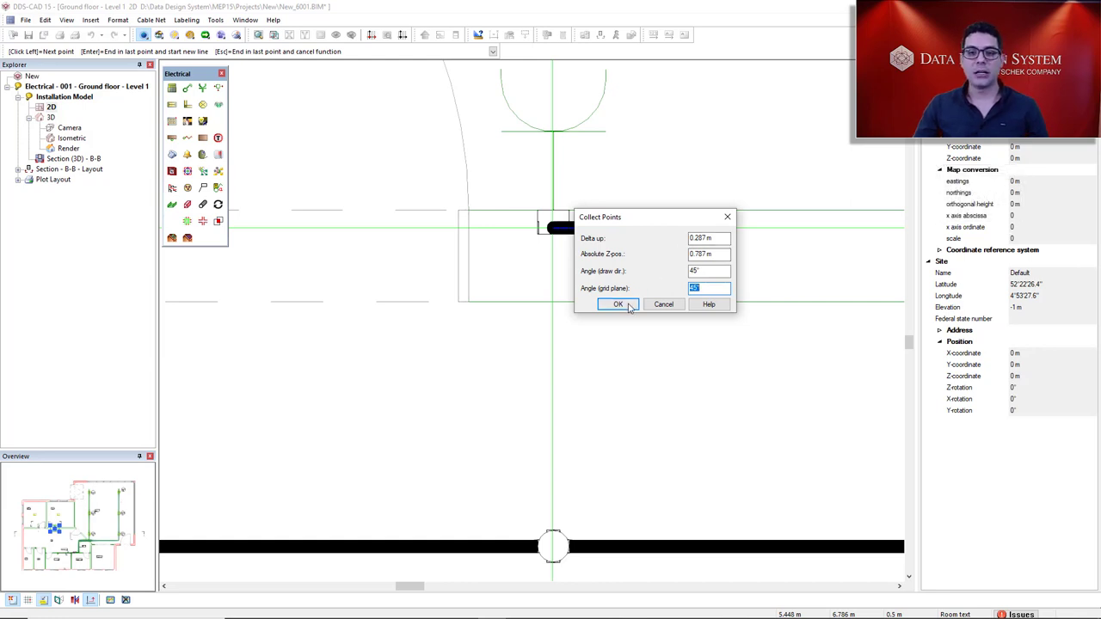
left_click(618, 305)
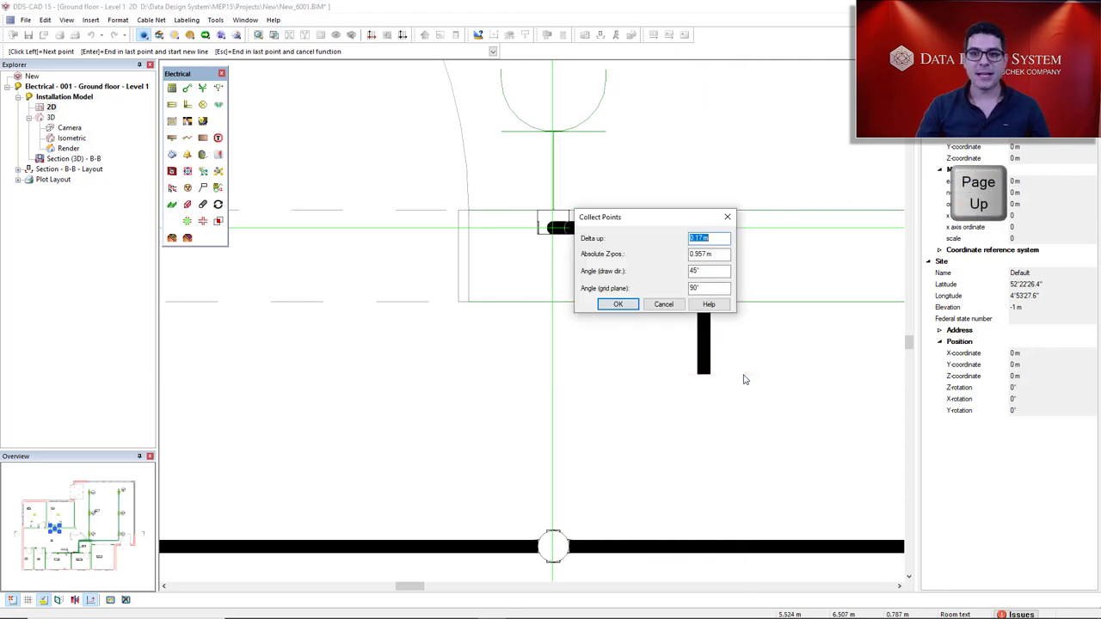
- Raise the diagonal leg to Absolute Zcoord 3.3 and end it at the socket
left_click(709, 255)
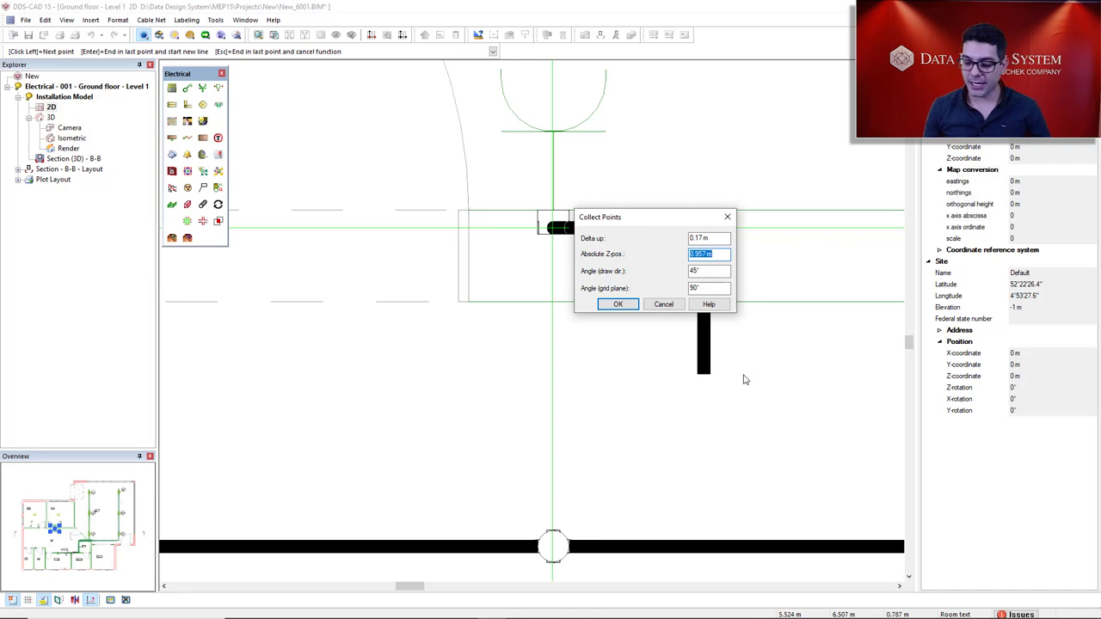
type("3.3")
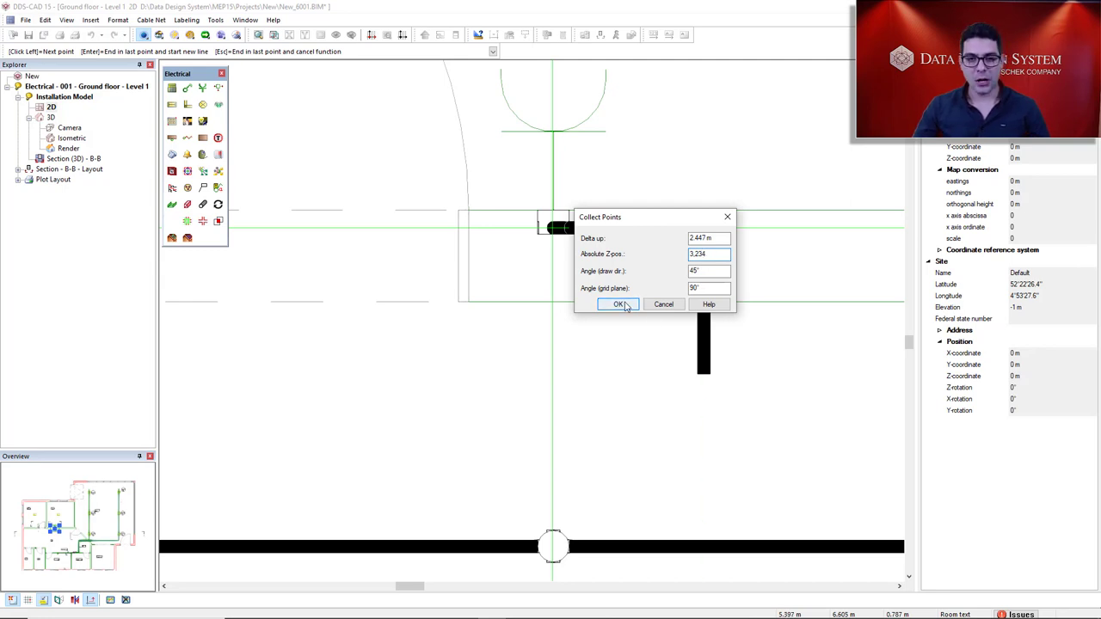
left_click(617, 304)
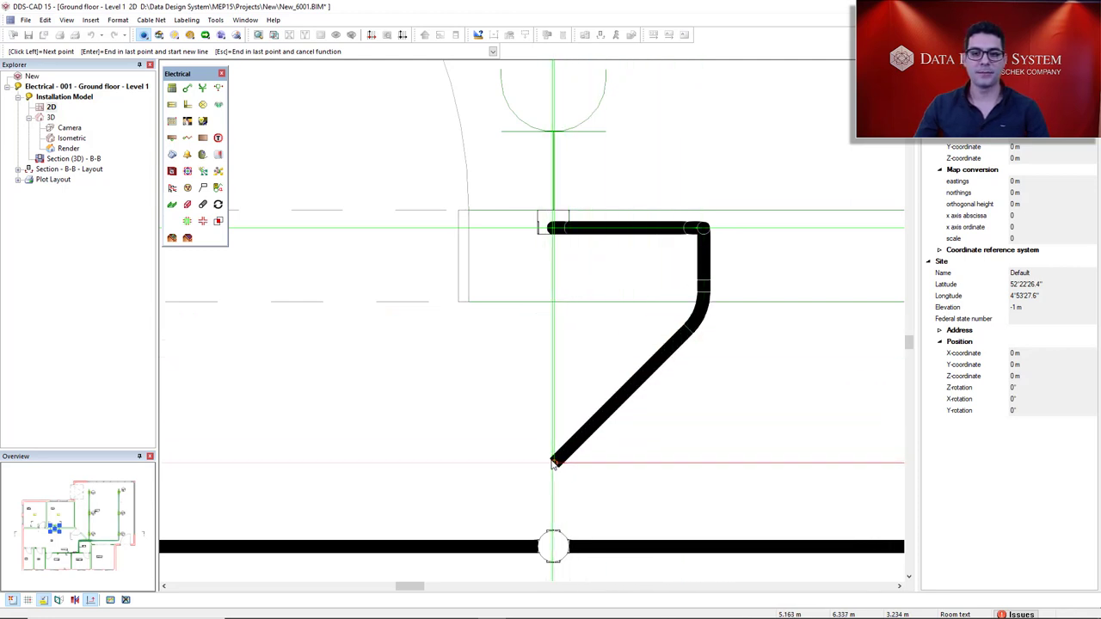
left_click(552, 463)
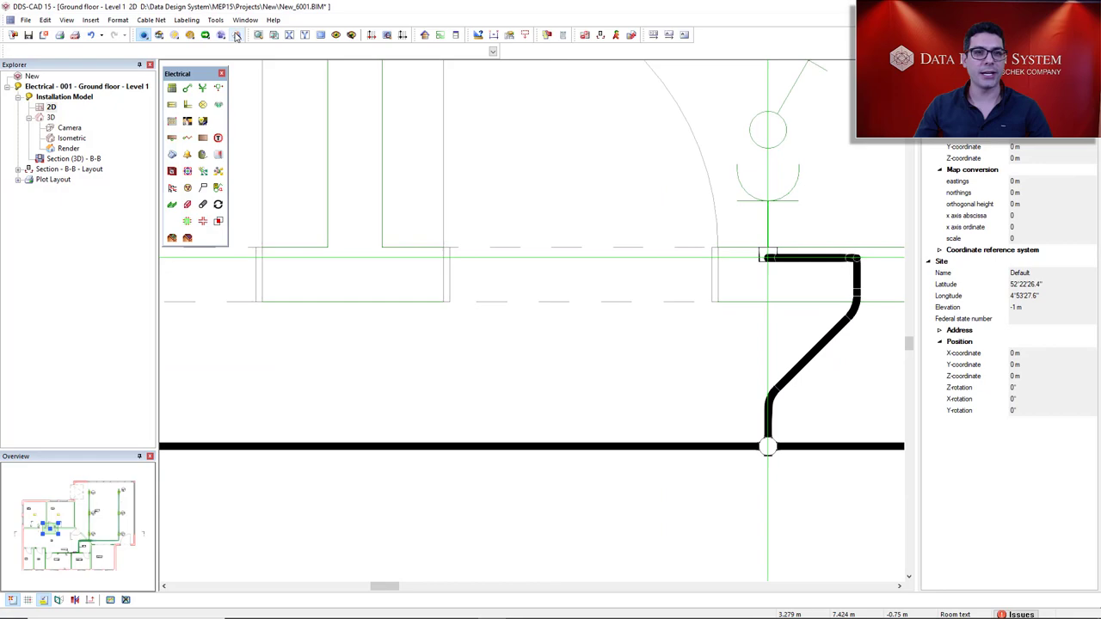
- Show the finished conduit route in the 3D Render view from the Explorer tree
left_click(69, 148)
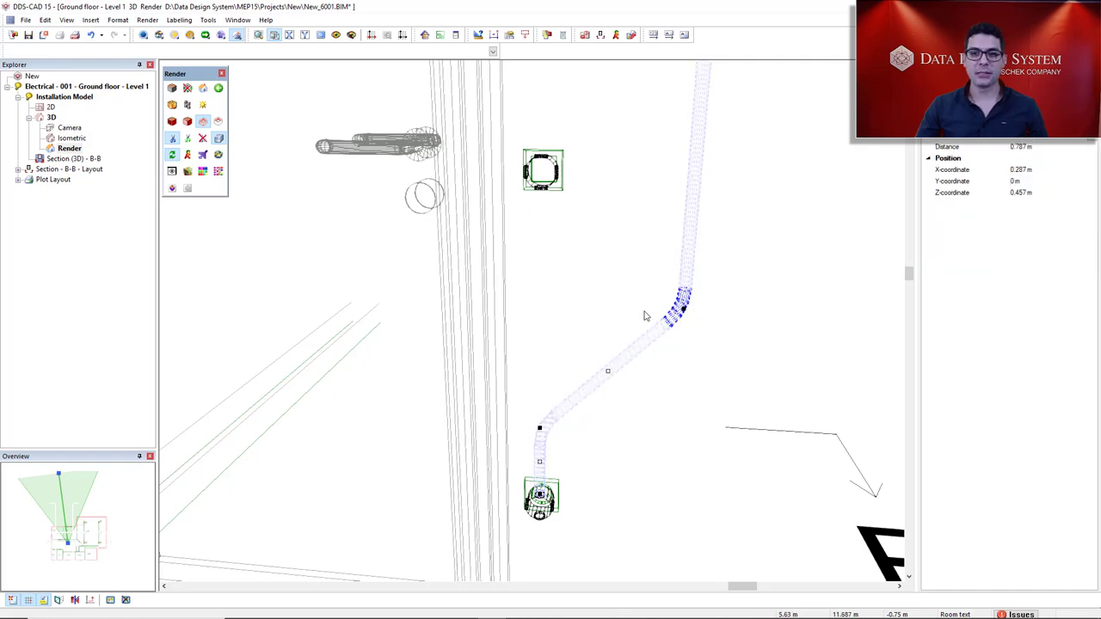
mouse_move(599, 420)
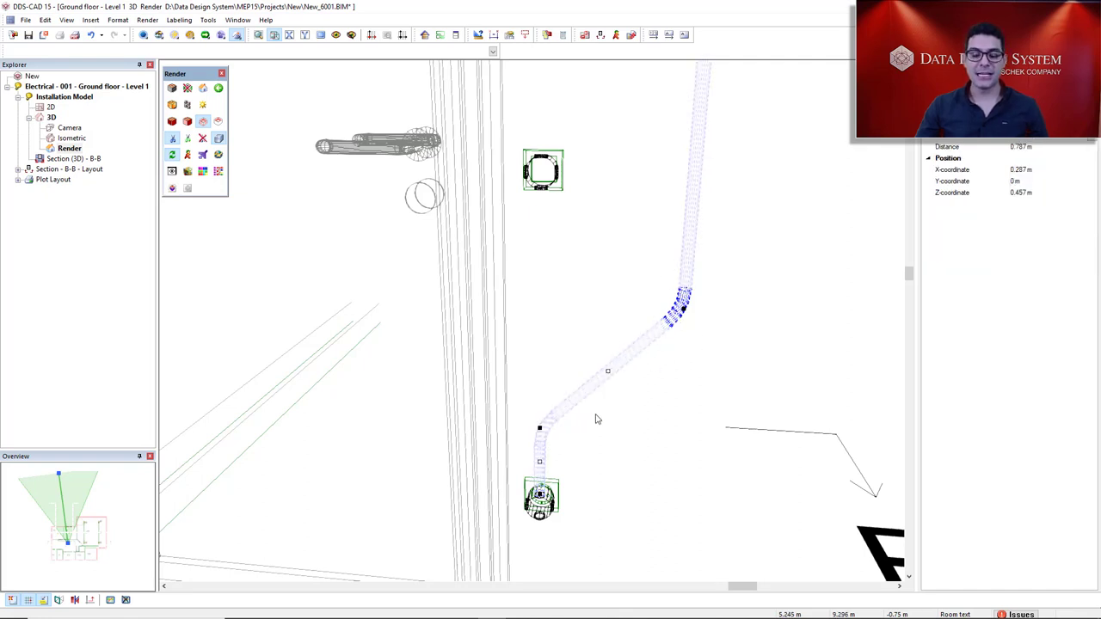
mouse_move(578, 457)
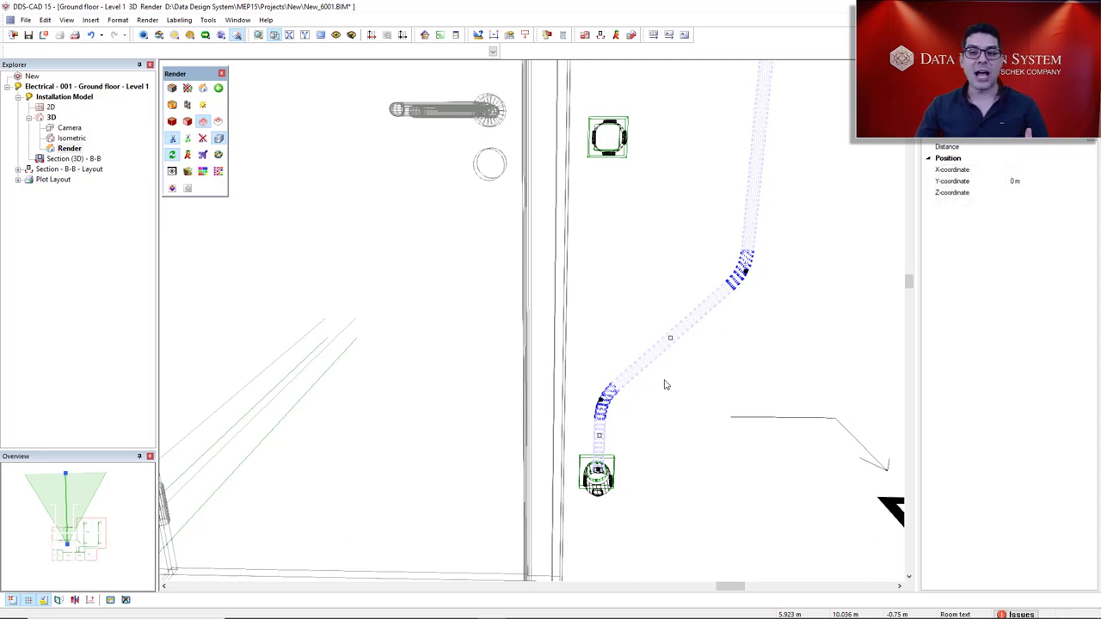
mouse_move(633, 406)
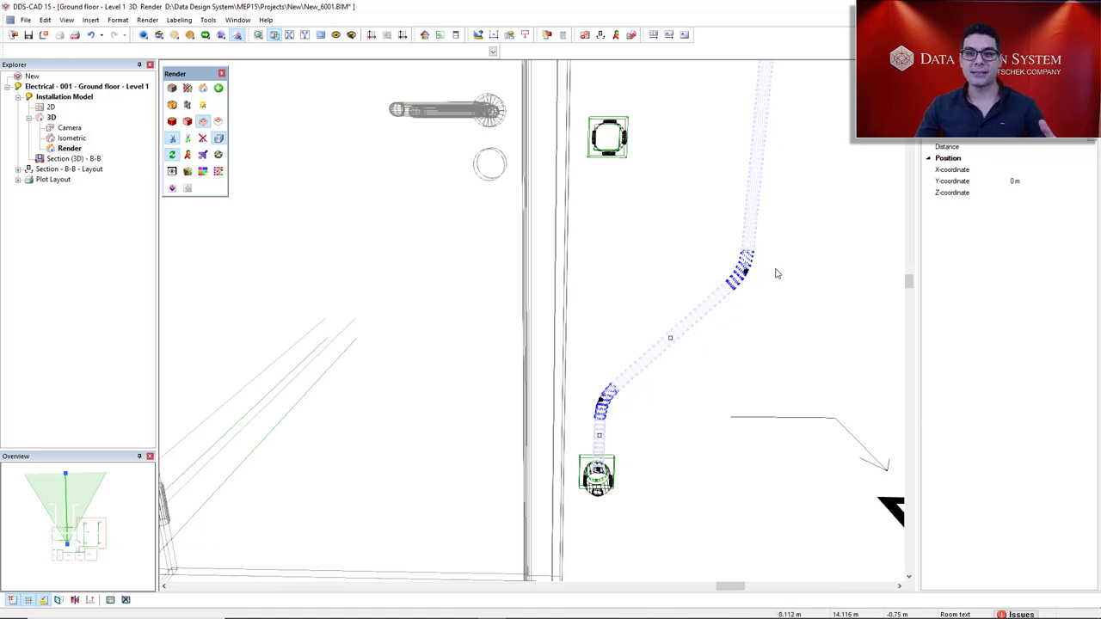
mouse_move(737, 365)
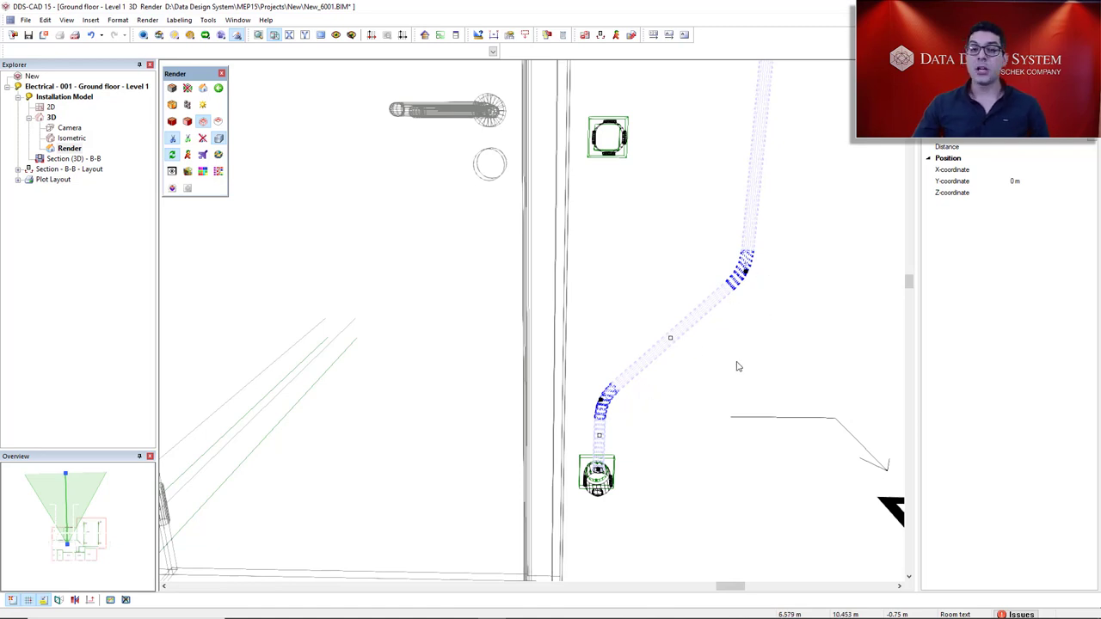